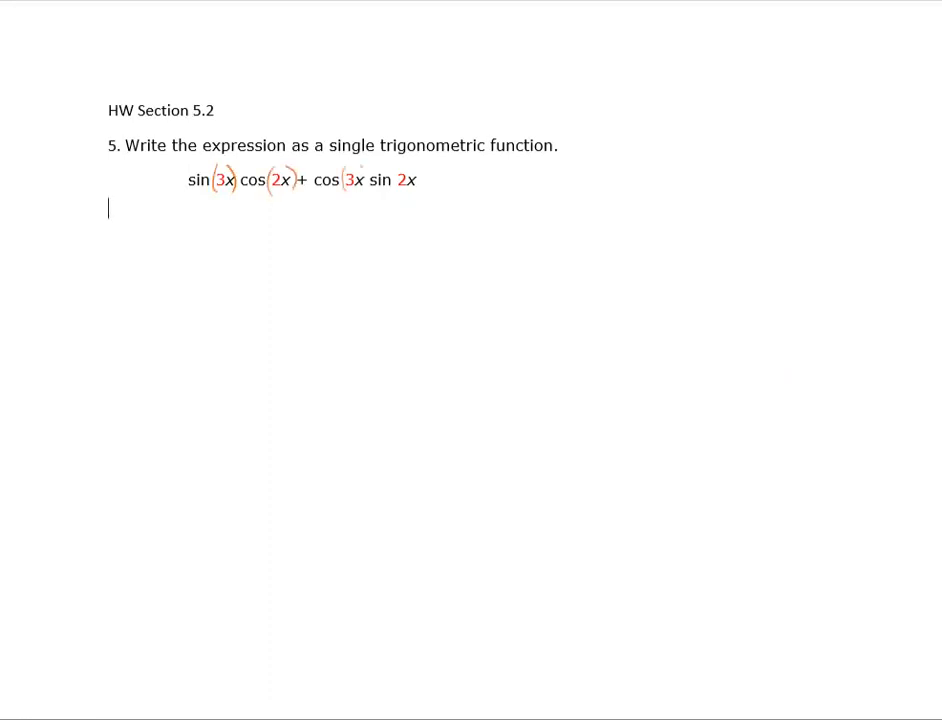
{"action": "type", "text": "(2x)"}
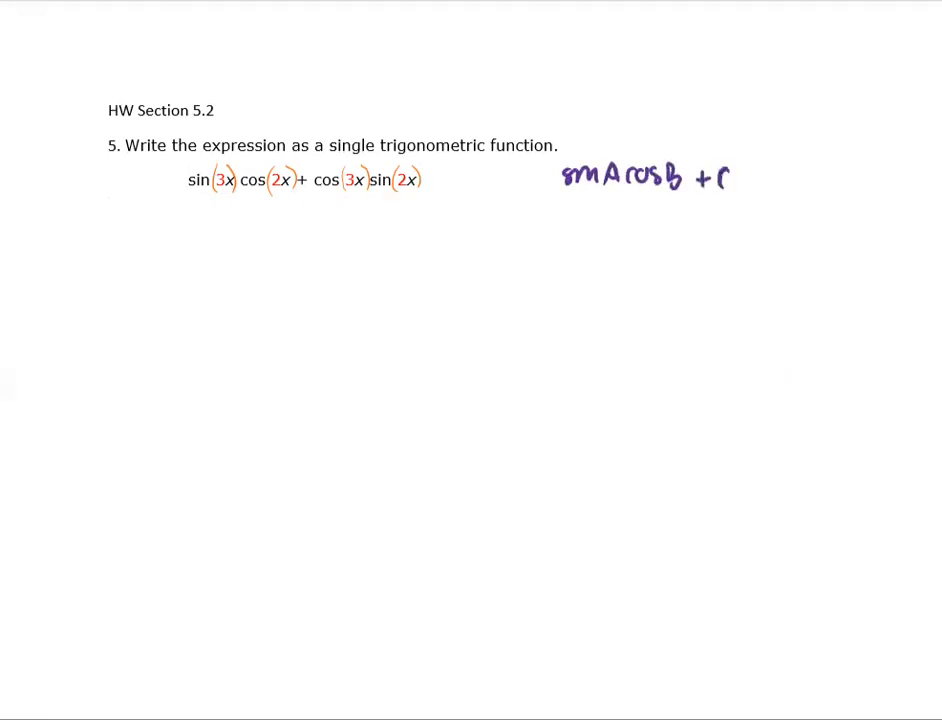
{"action": "type", "text": "cosAsinB"}
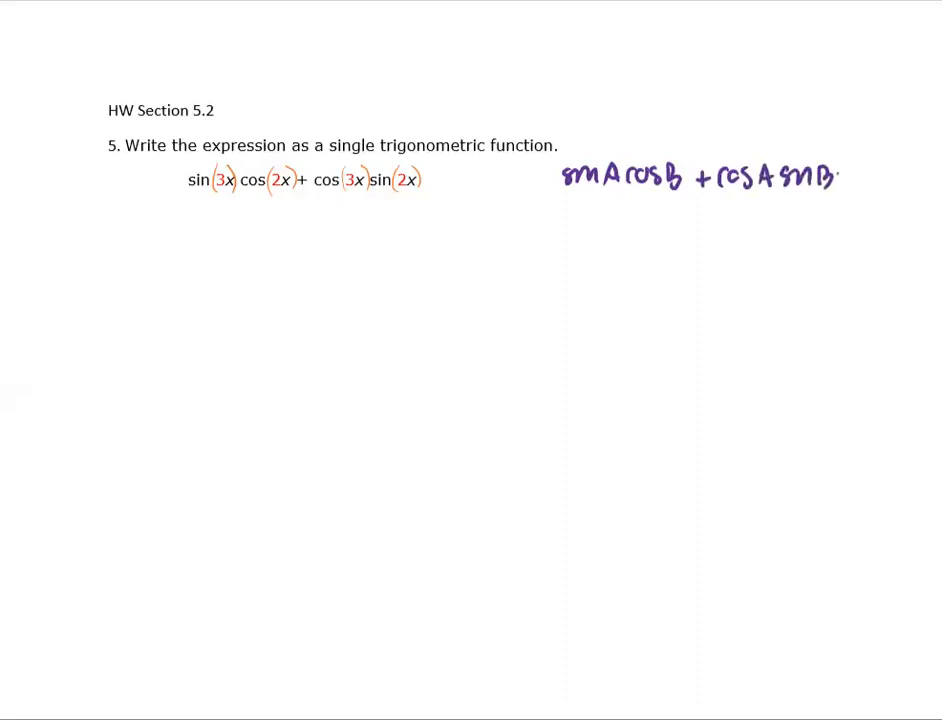
{"action": "type", "text": "="}
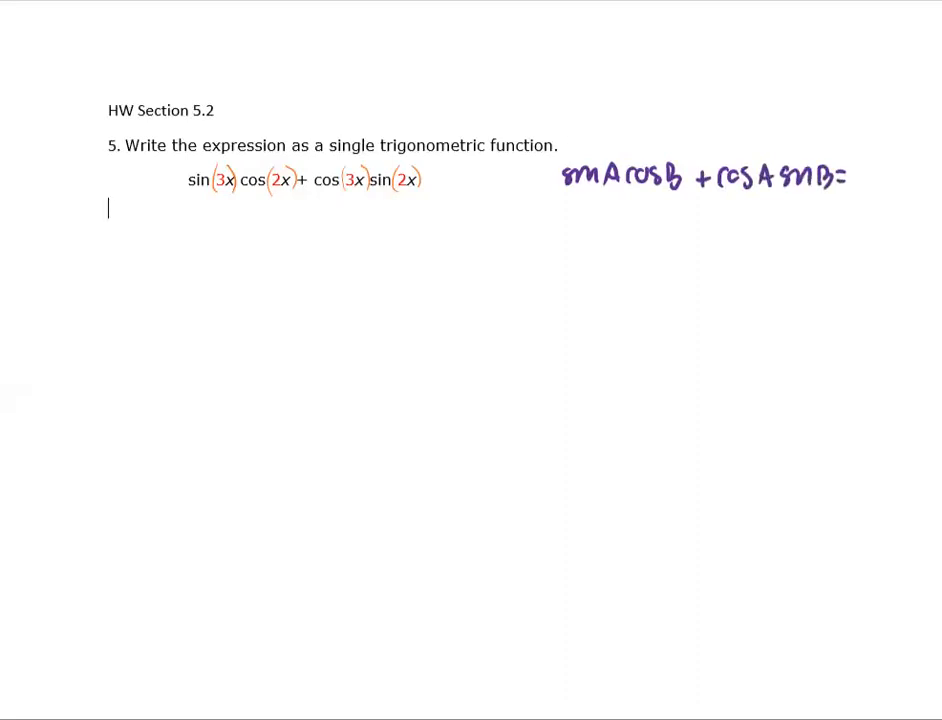
{"action": "type", "text": "sin(A+B"}
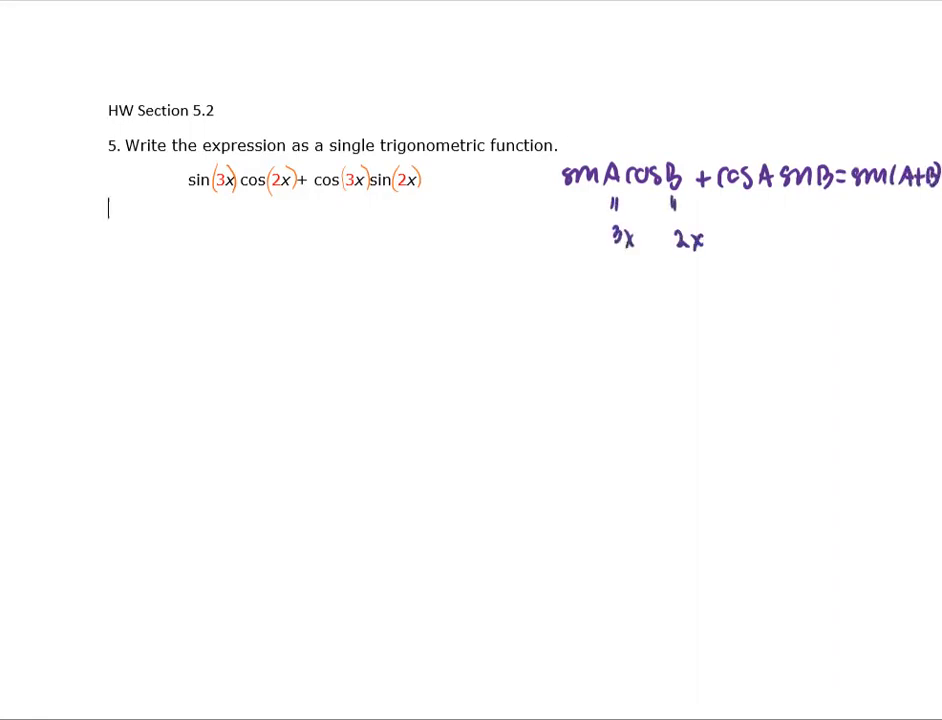
{"action": "type", "text": "="}
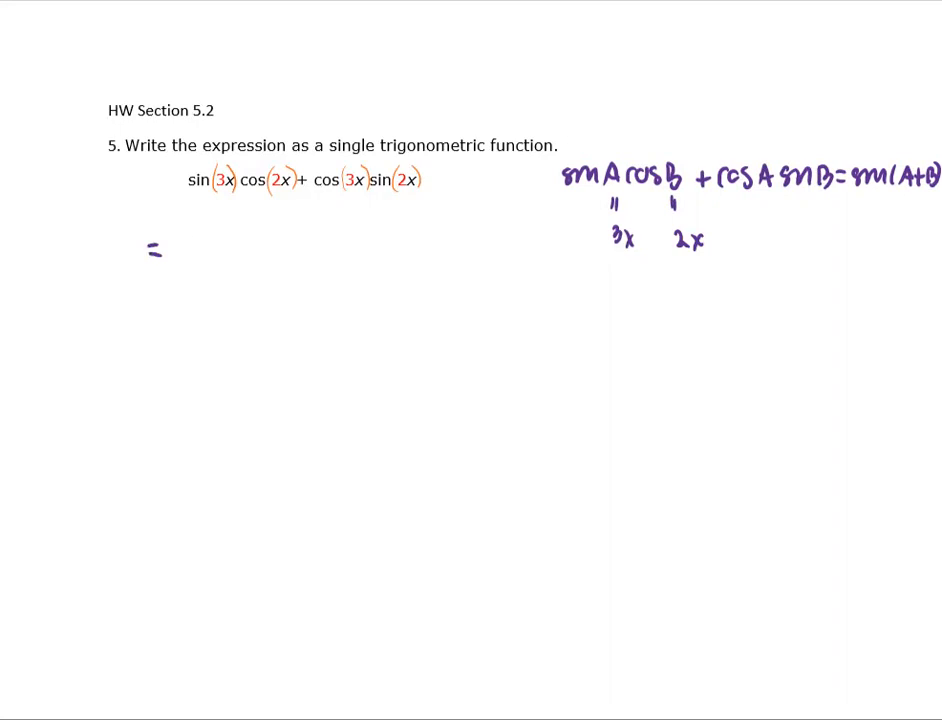
{"action": "type", "text": "sin("}
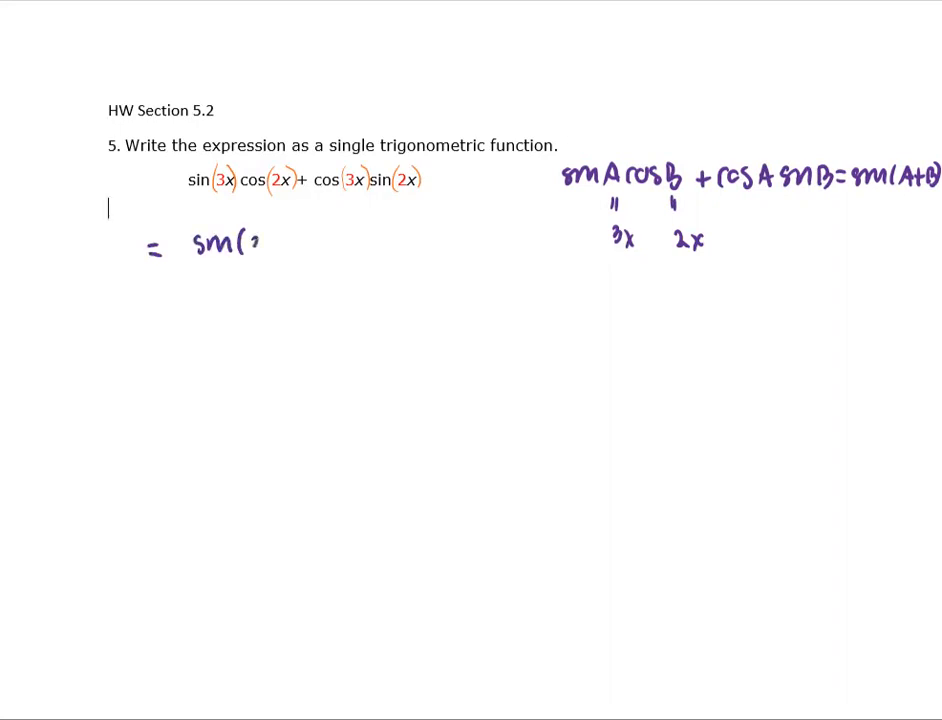